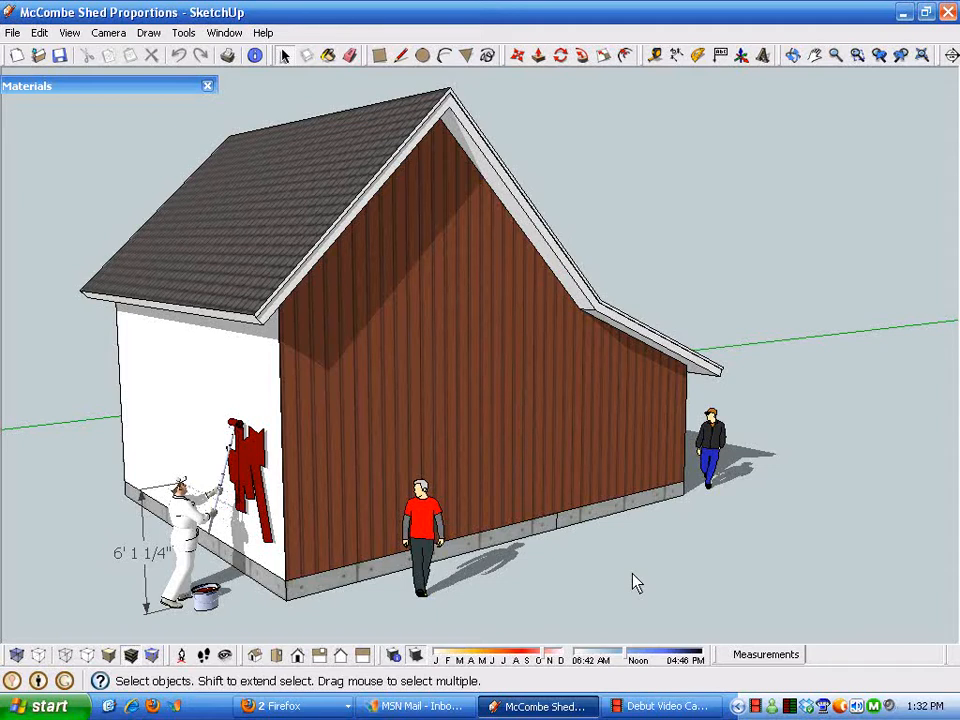
mouse_move(620, 512)
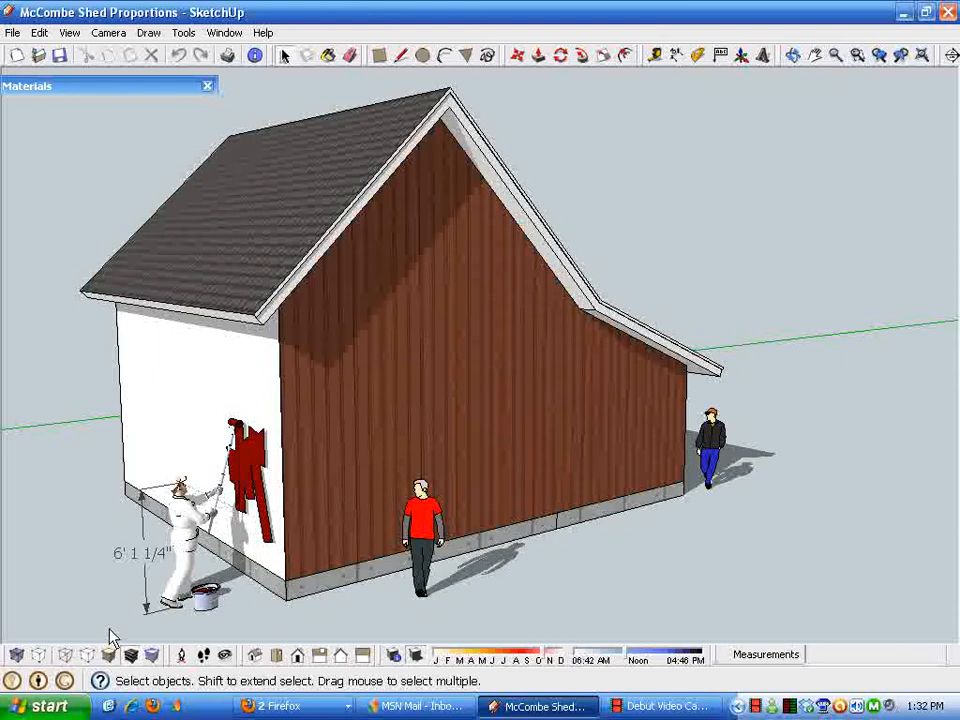
mouse_move(222, 516)
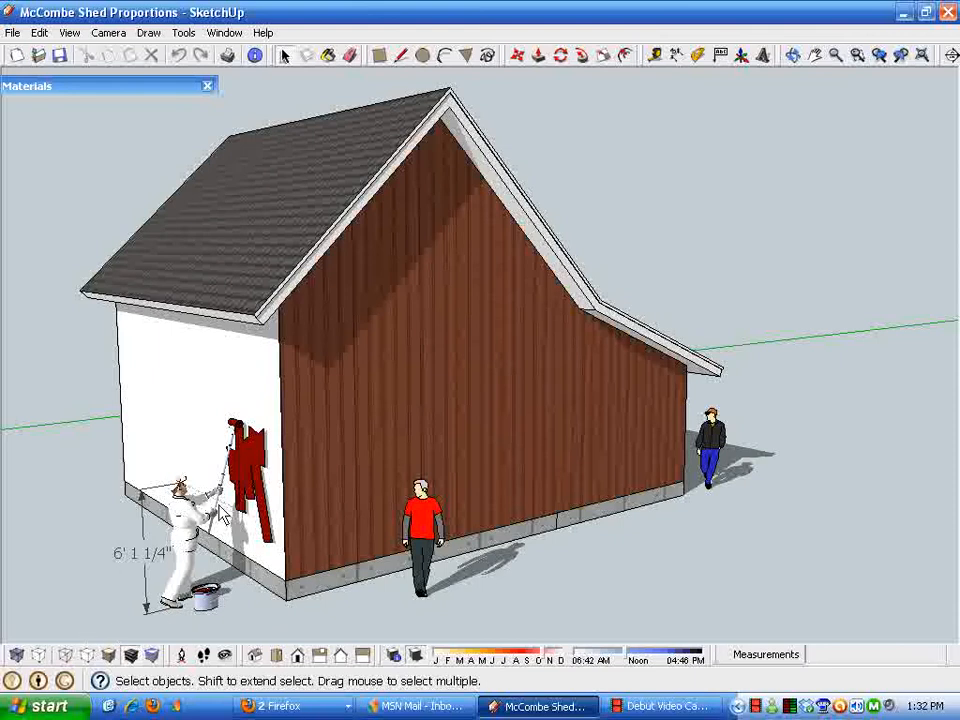
mouse_move(846, 234)
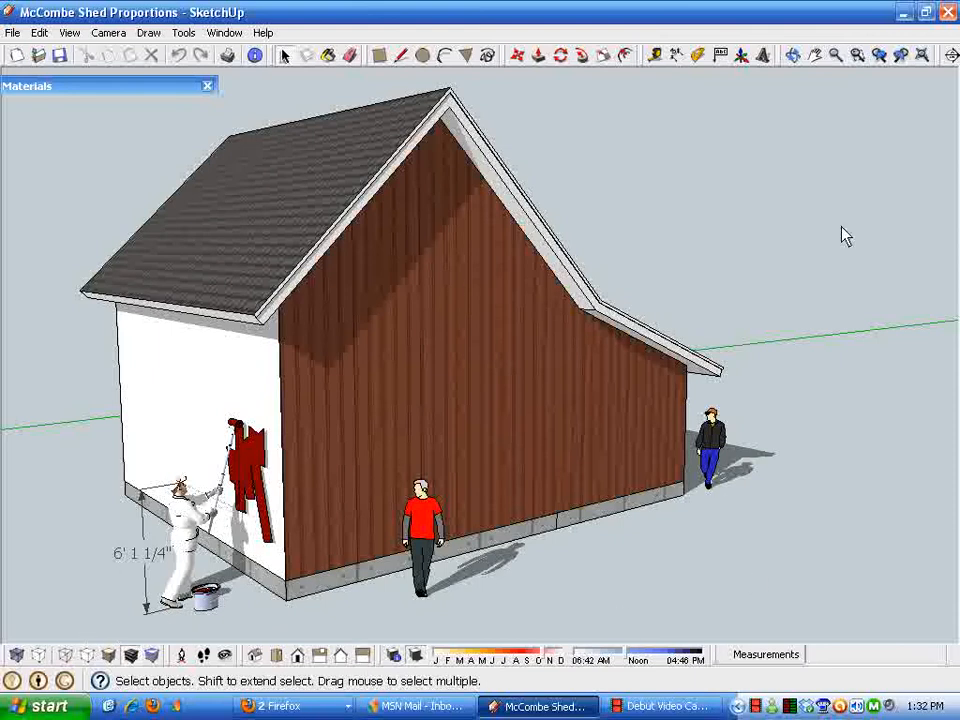
Select the painter figure beside the shed and hide it
click(416, 656)
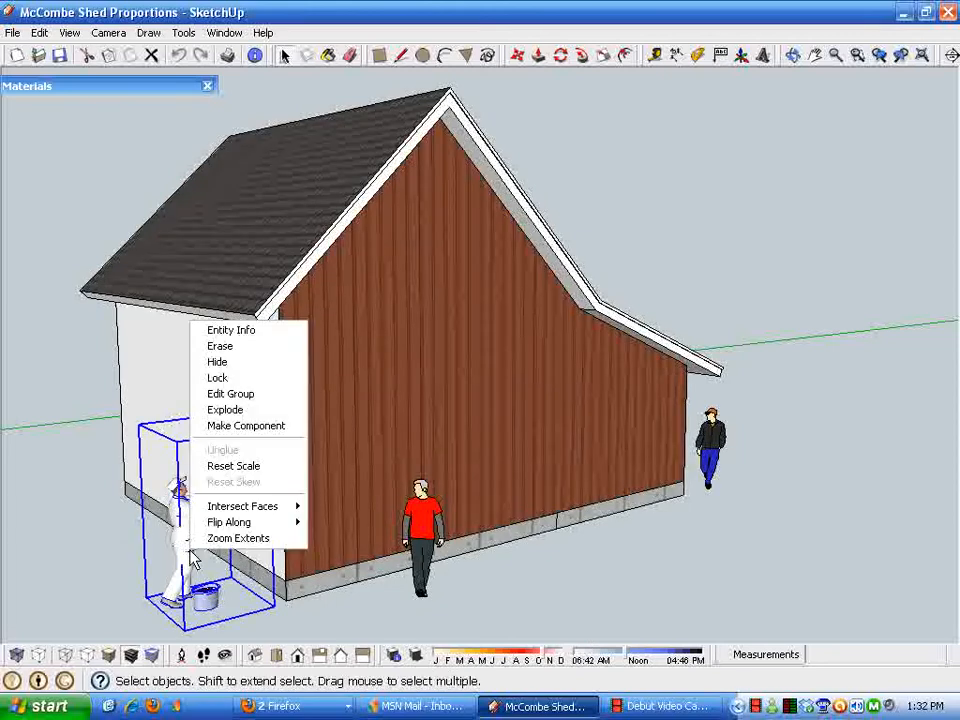
mouse_move(216, 360)
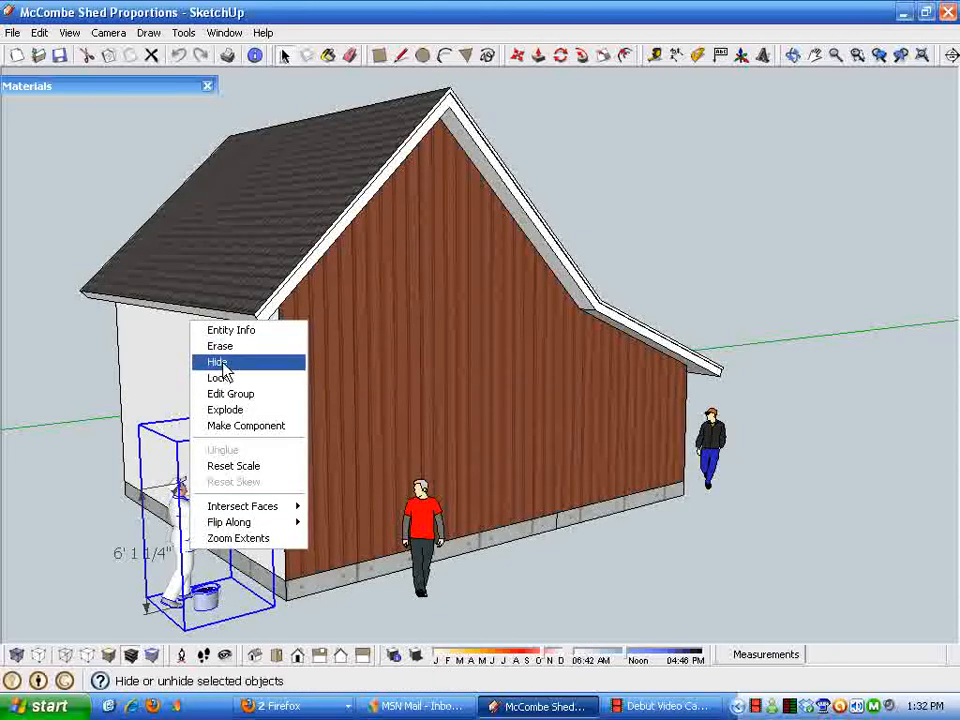
click(216, 360)
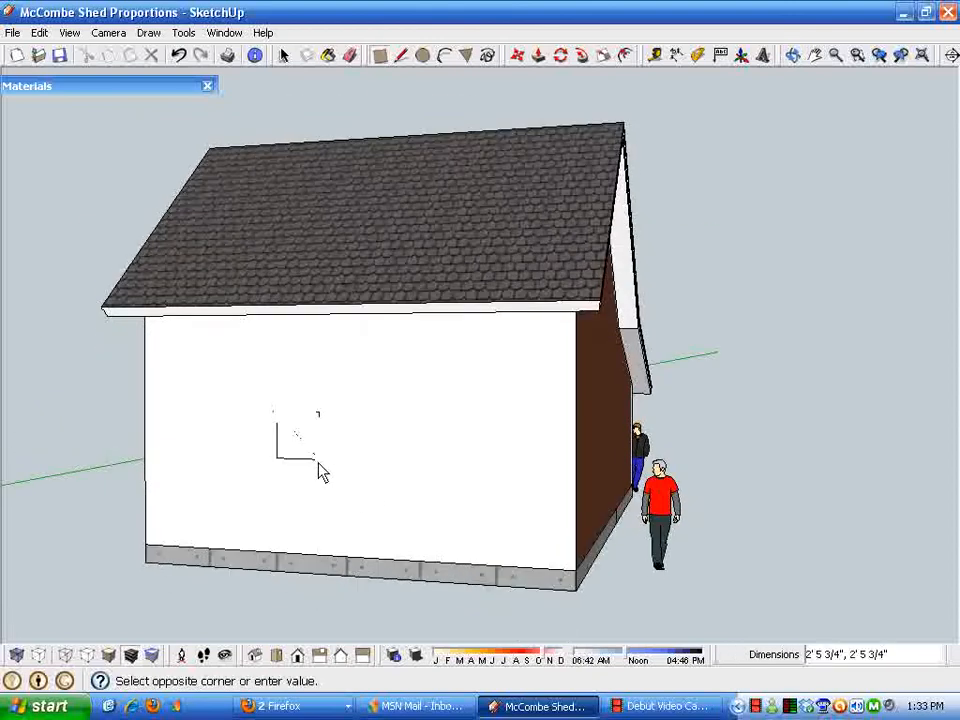
Enter the shed group's editing mode so its wall geometry can be changed
click(336, 508)
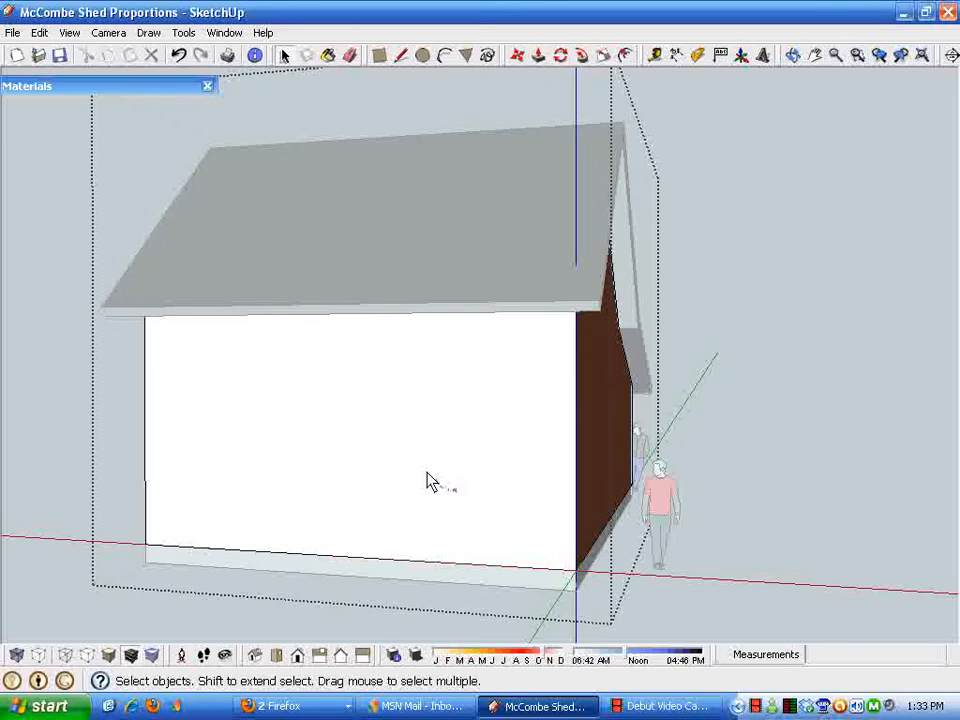
mouse_move(332, 410)
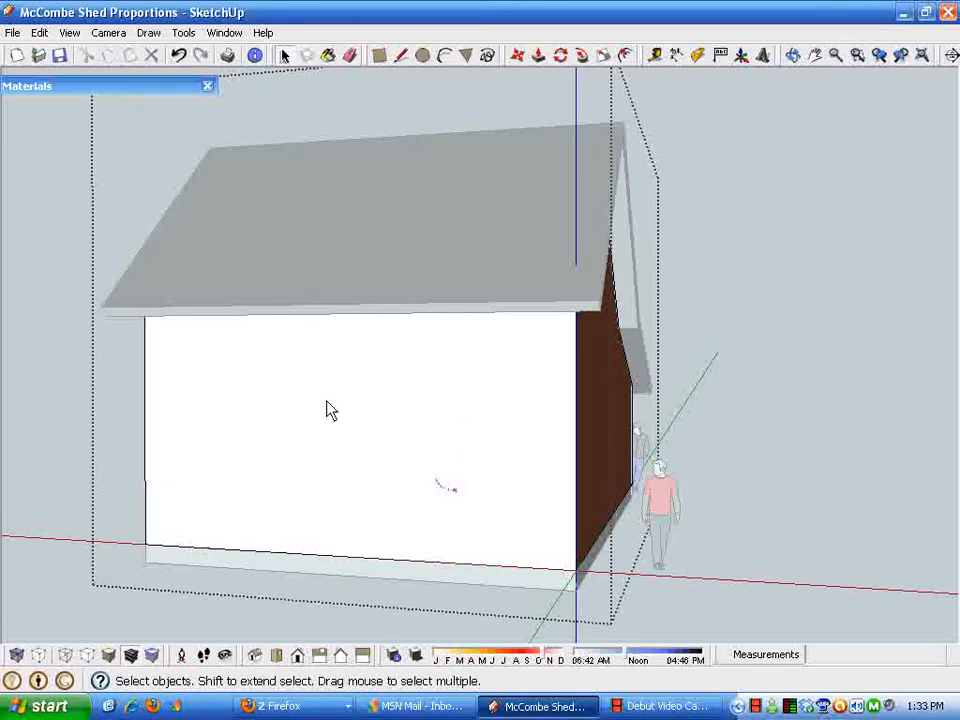
Draw a 62 x 43.75 inch window rectangle on the white end wall and select its face
click(380, 56)
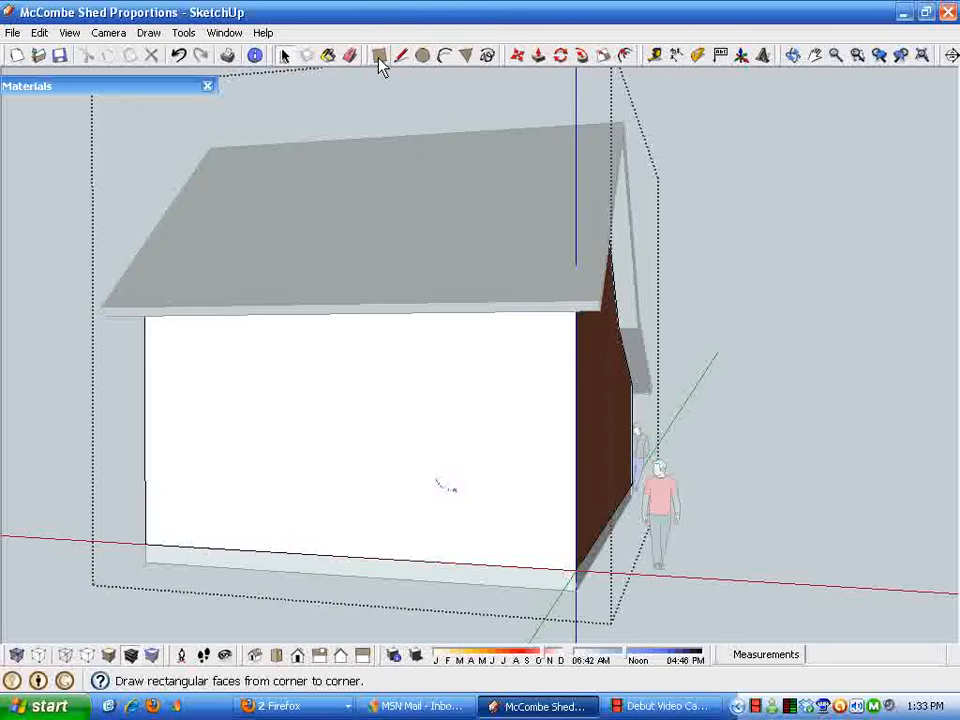
click(312, 384)
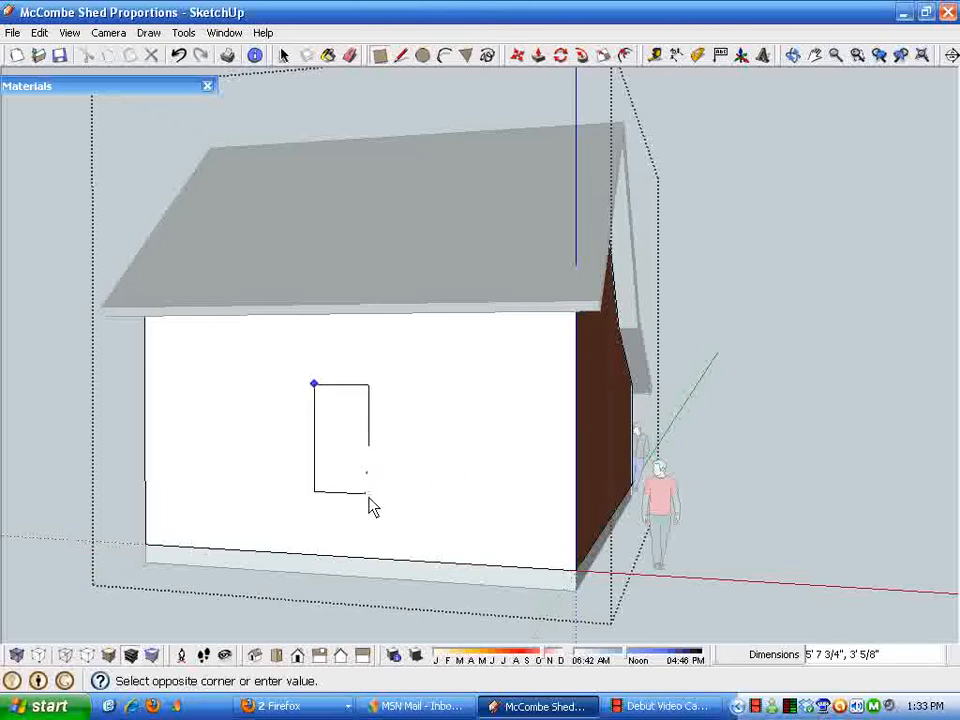
click(392, 496)
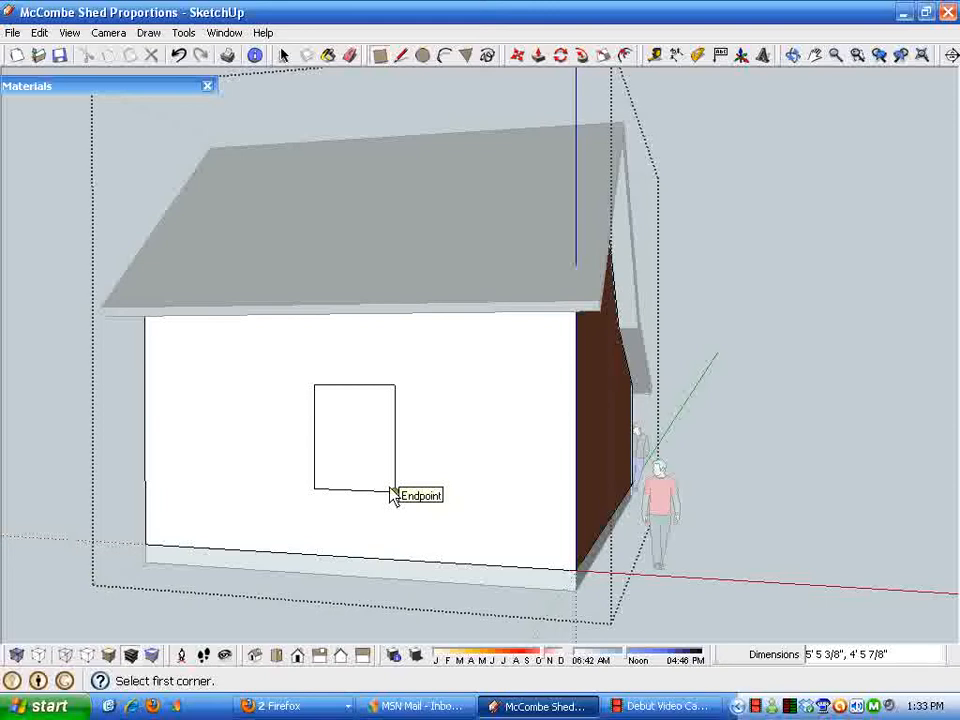
mouse_move(392, 498)
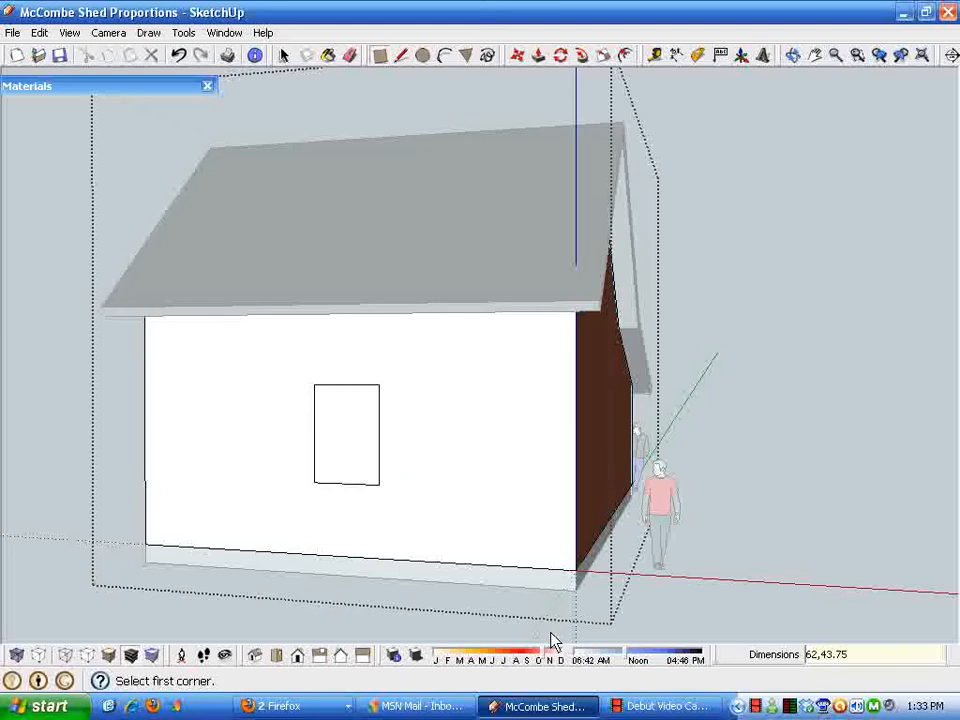
click(284, 56)
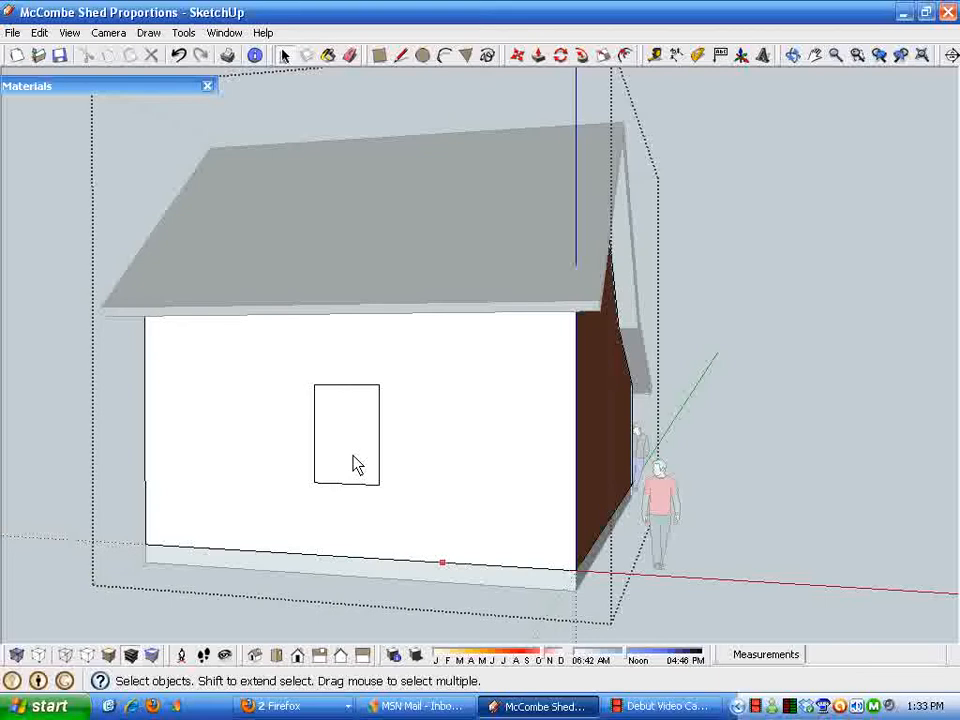
click(348, 436)
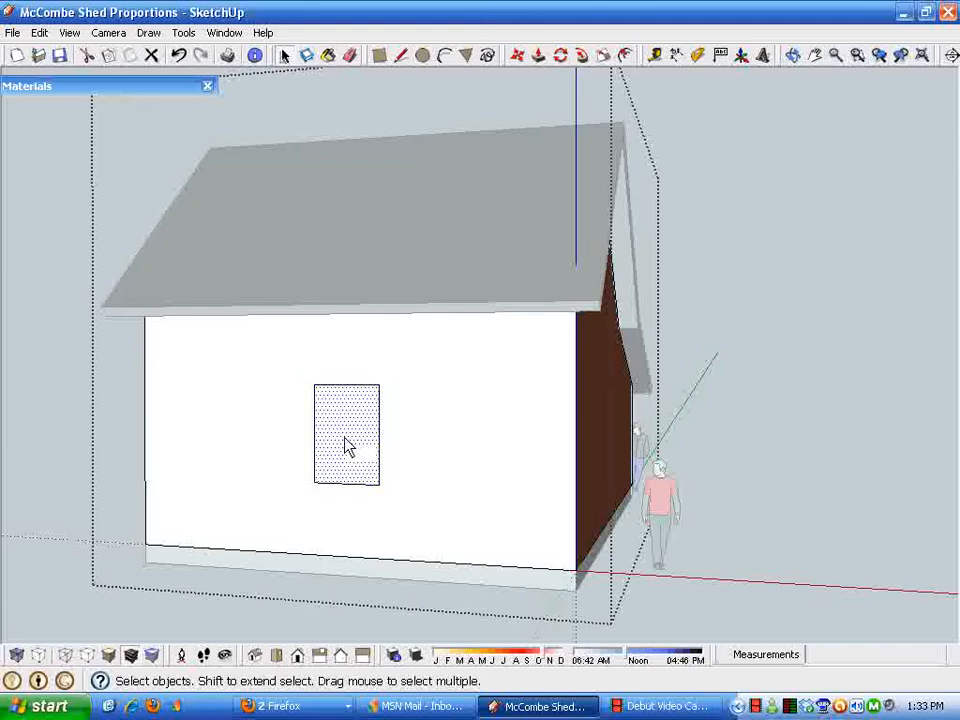
Push the window face into the wall as a recess and reverse the opening's faces
right_click(348, 432)
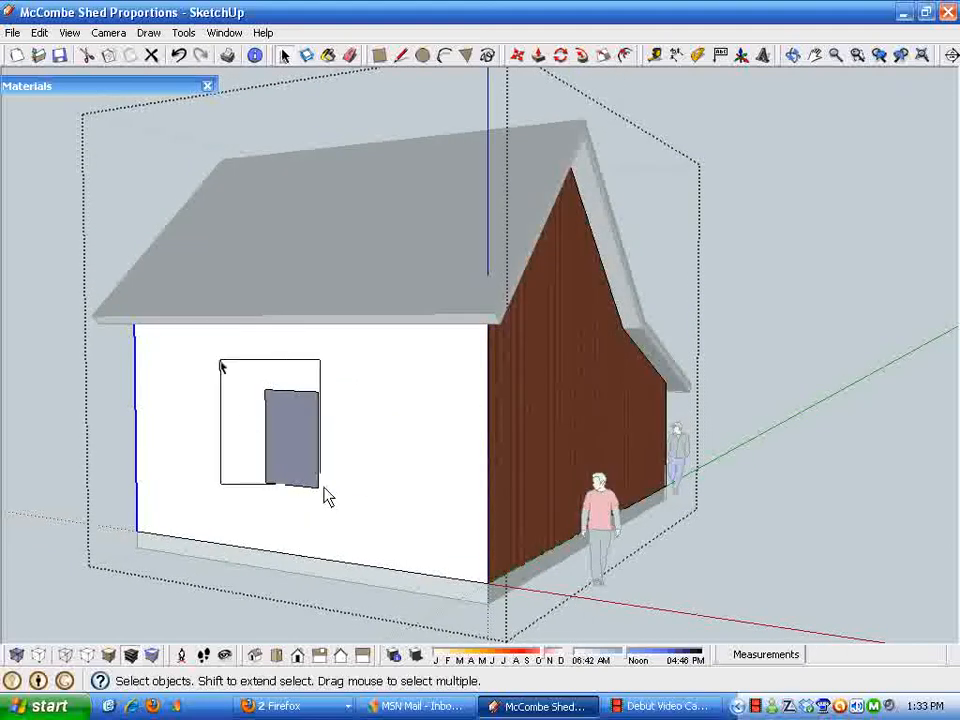
drag(330, 496, 420, 536)
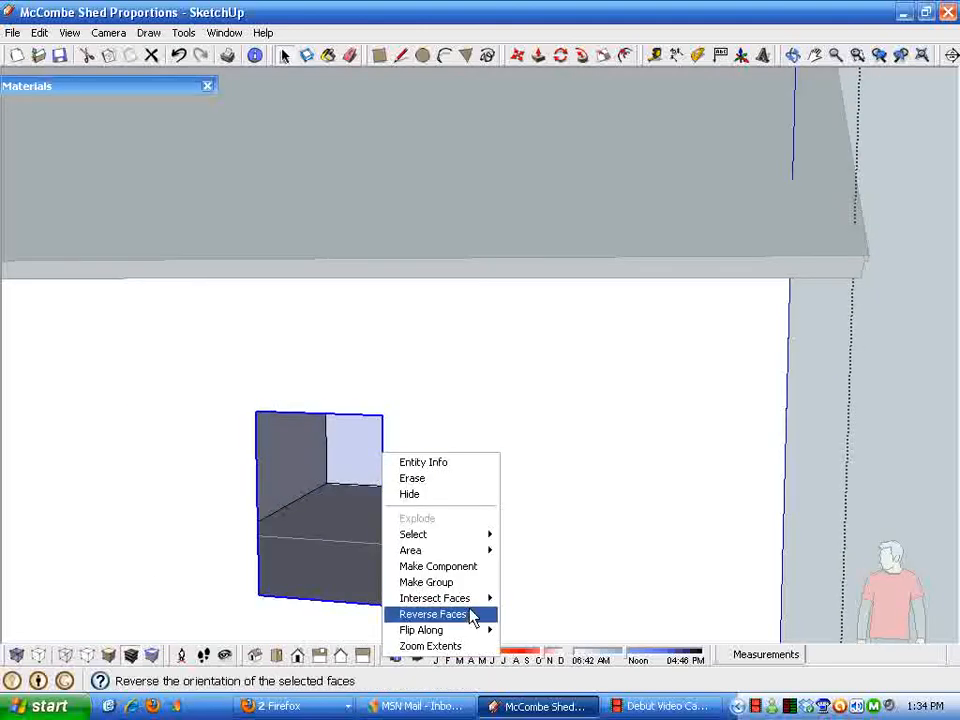
click(438, 566)
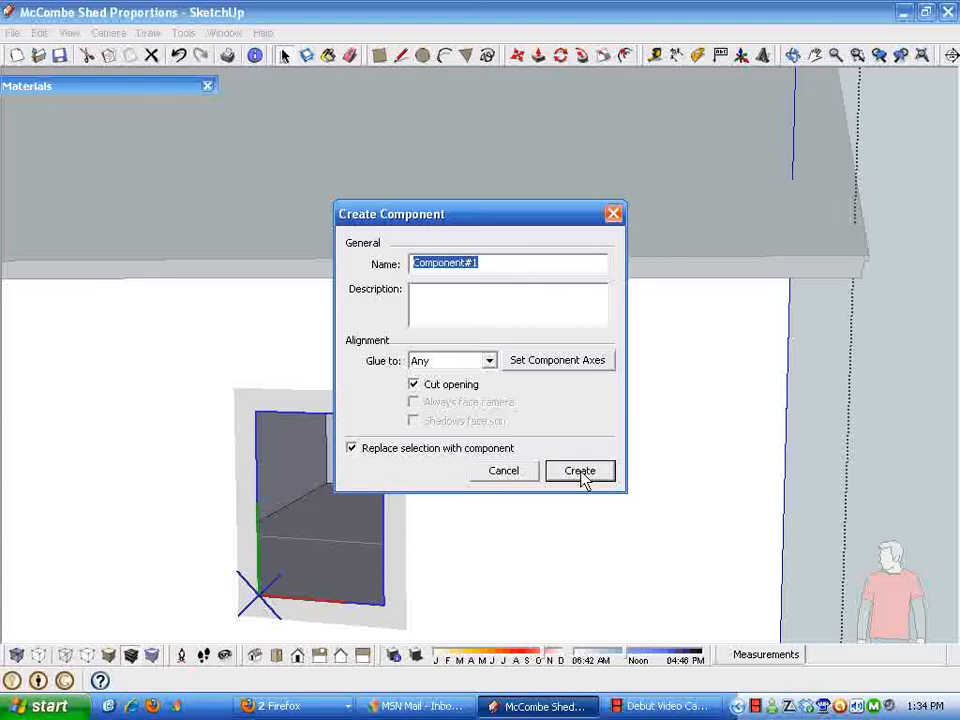
Name the new component "3/8 x 5/2 Window" with Cut opening kept on
text(3/8 x 5/2)
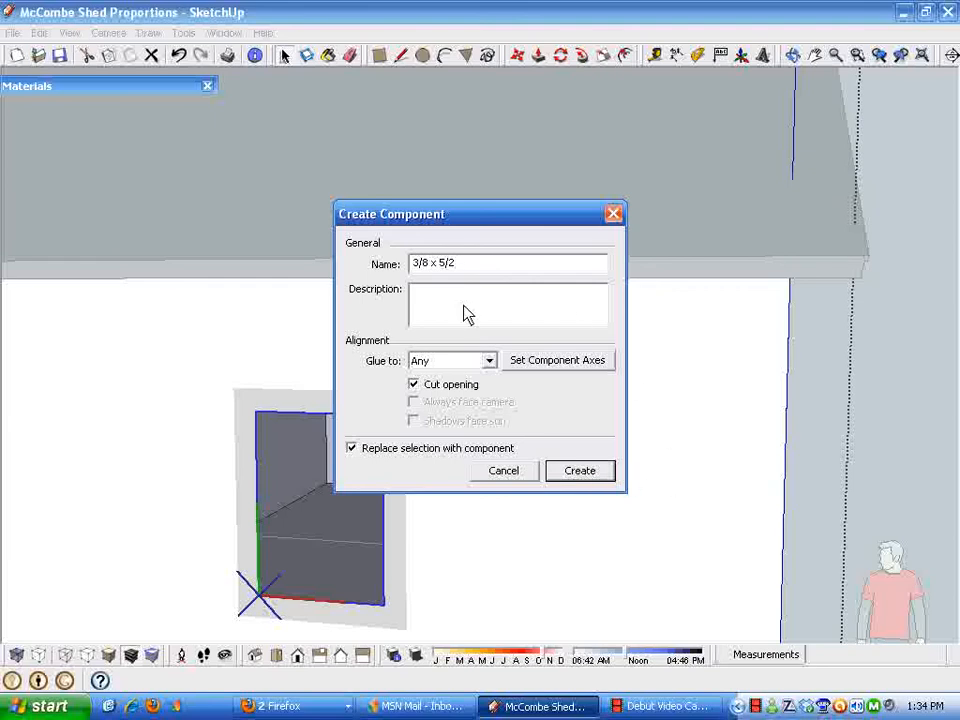
mouse_move(500, 312)
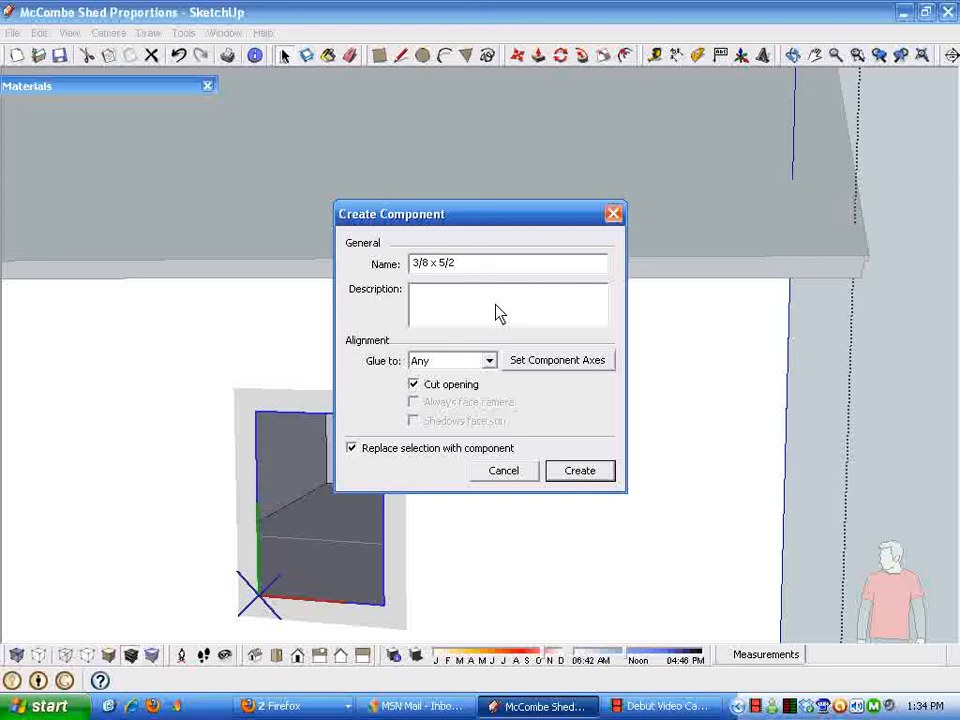
text(Window)
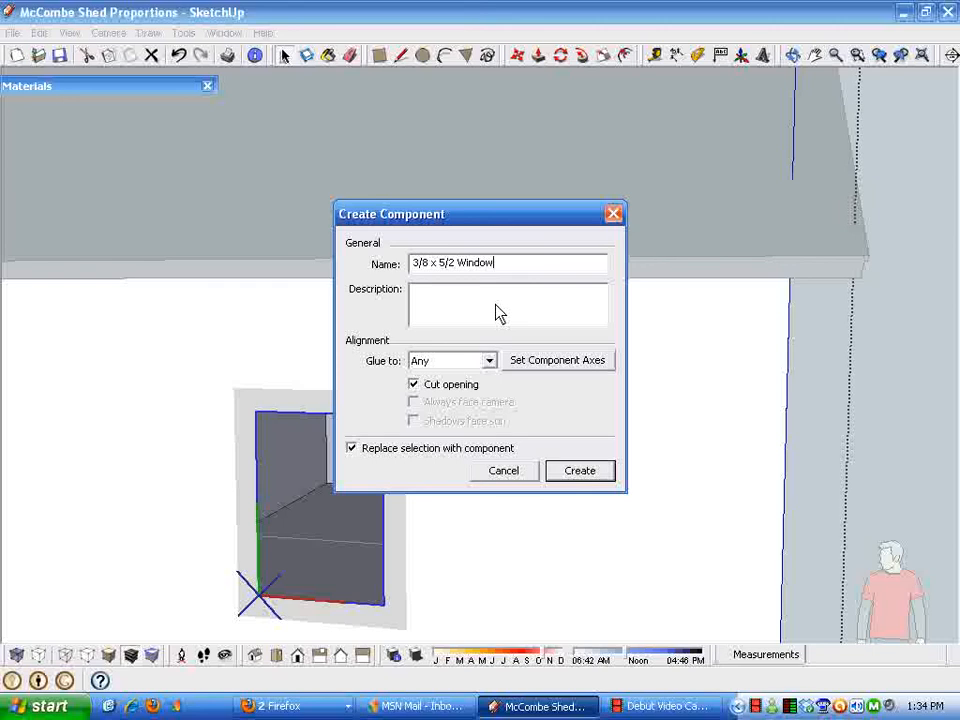
mouse_move(510, 428)
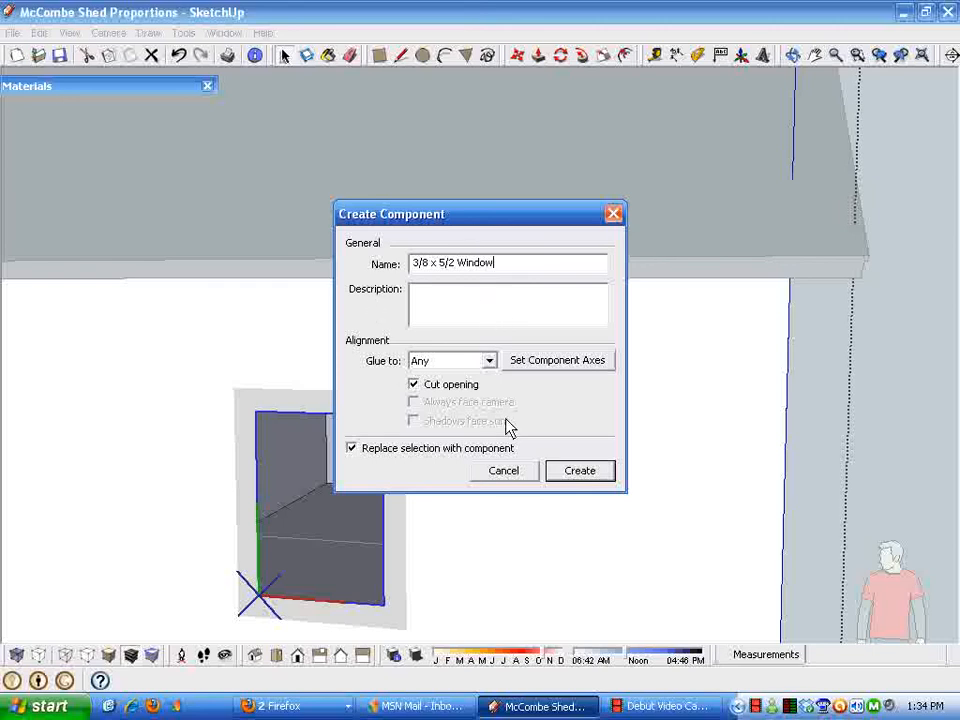
mouse_move(564, 420)
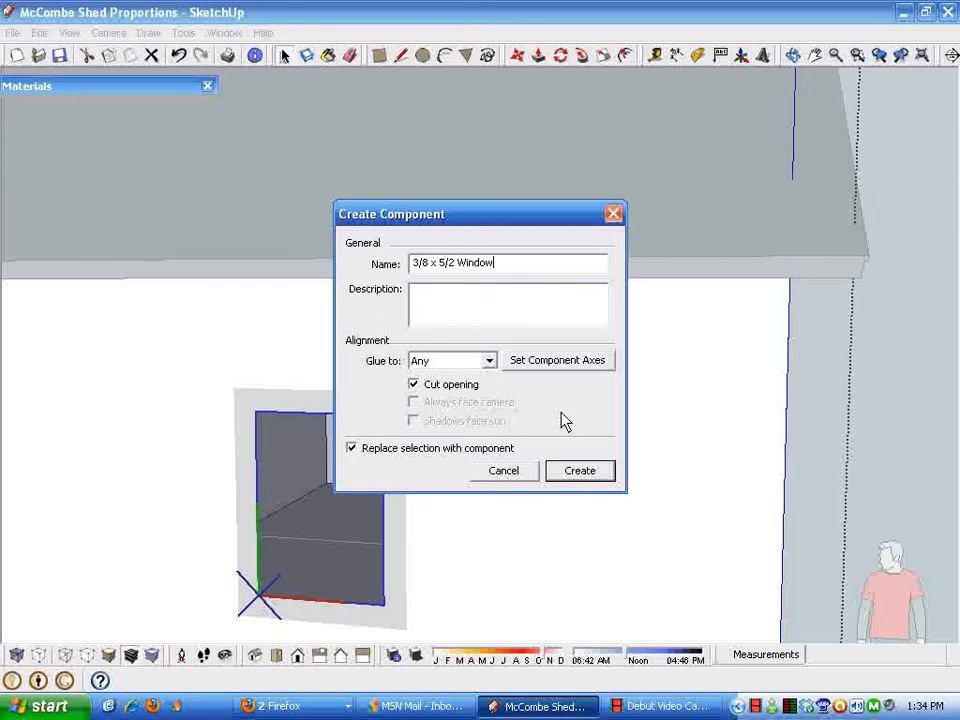
mouse_move(576, 448)
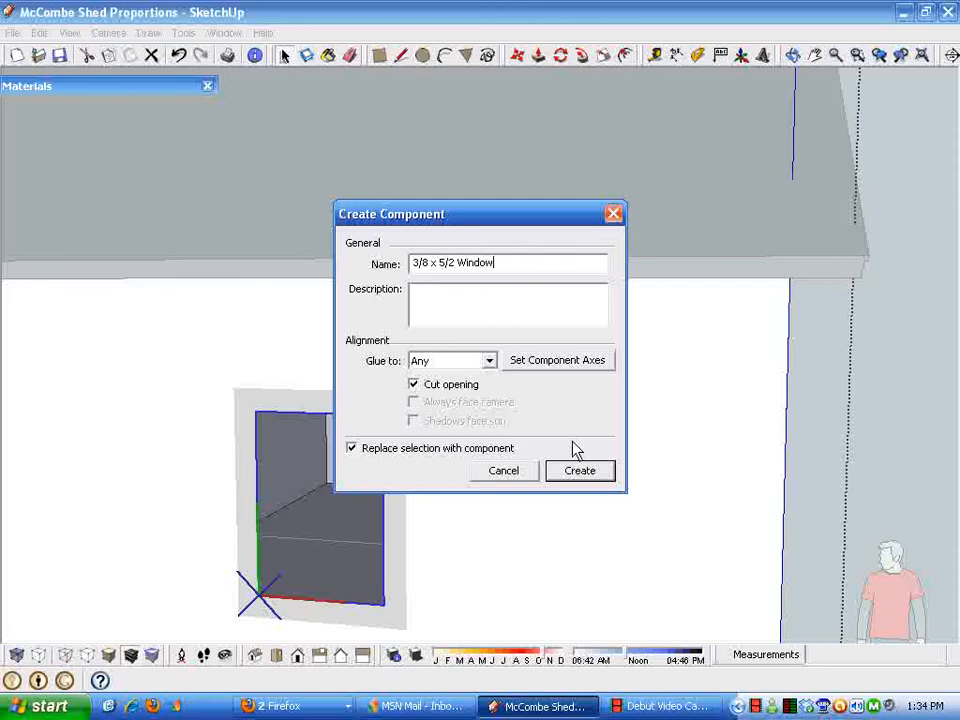
mouse_move(412, 396)
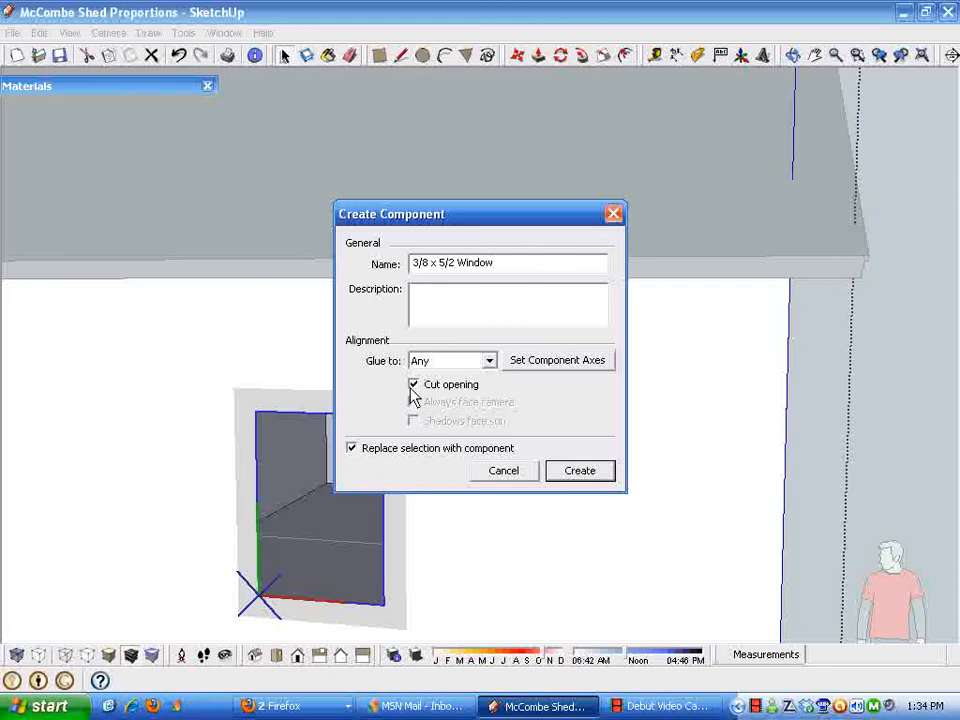
mouse_move(280, 548)
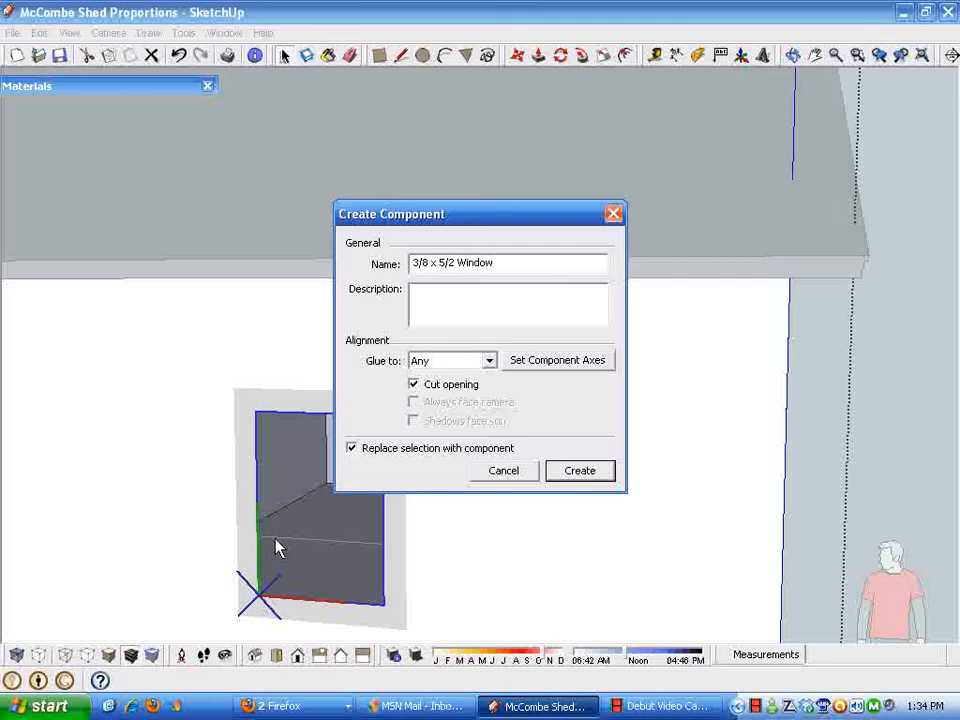
mouse_move(590, 502)
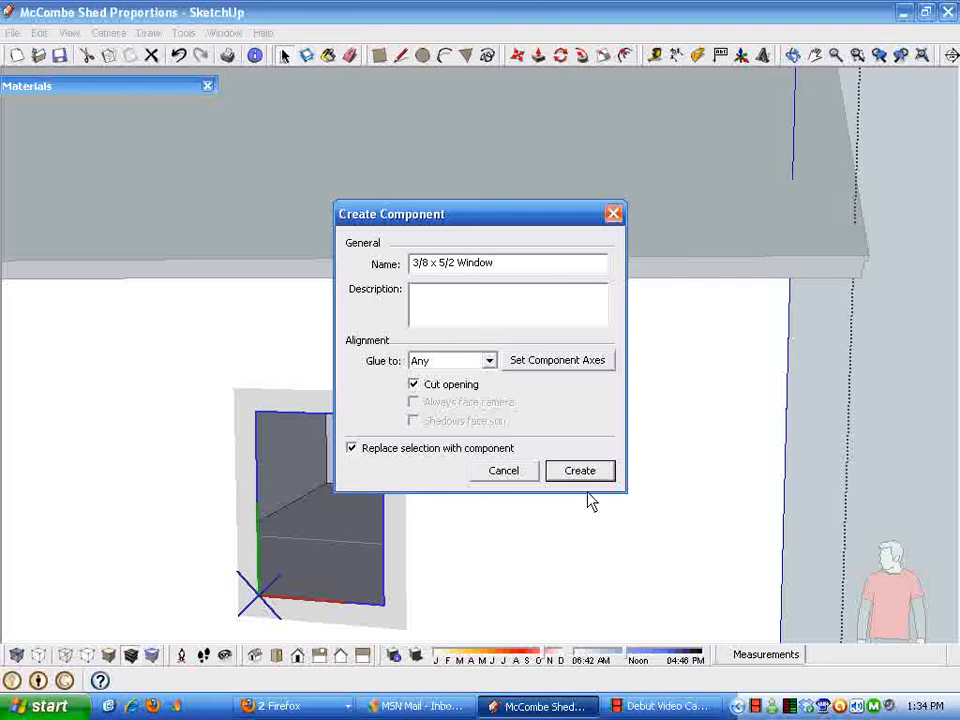
Create the window component so it cuts a hole through the shed wall
click(580, 470)
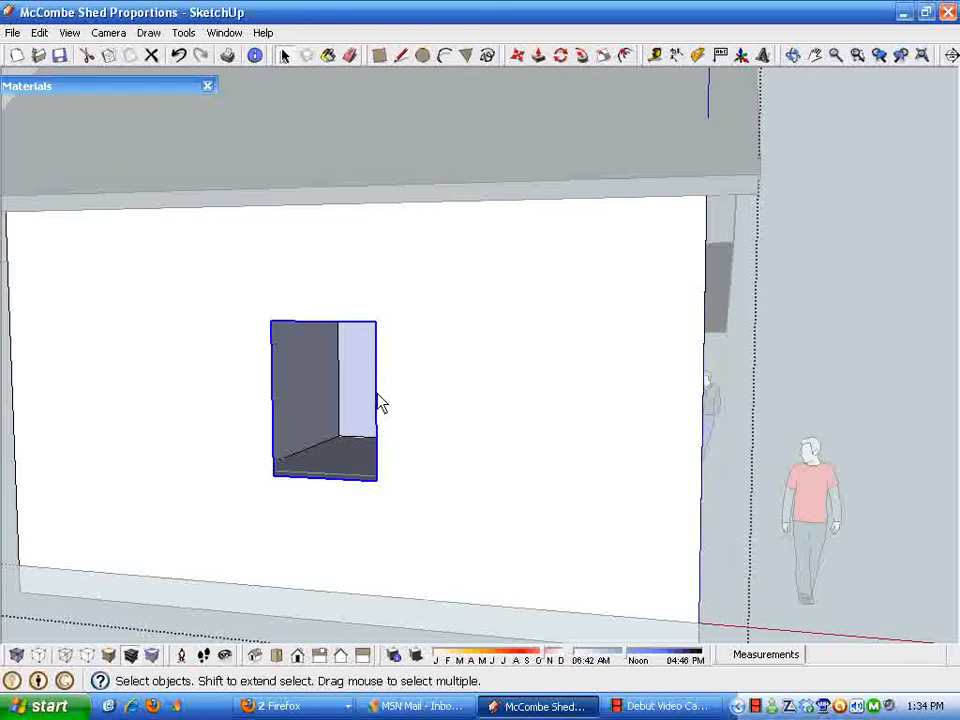
mouse_move(300, 340)
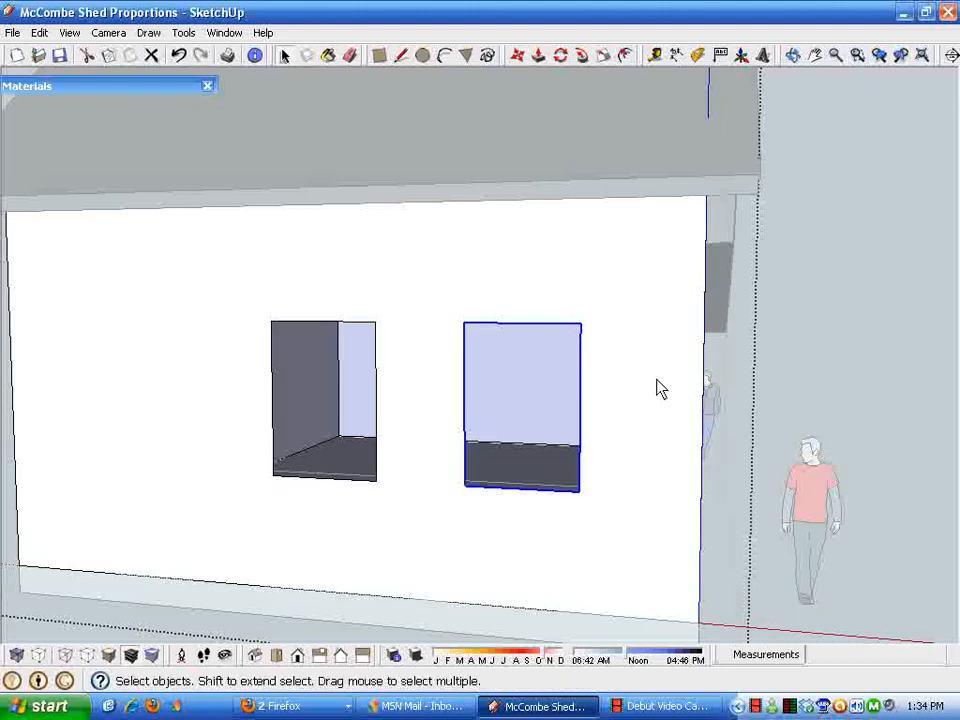
mouse_move(550, 584)
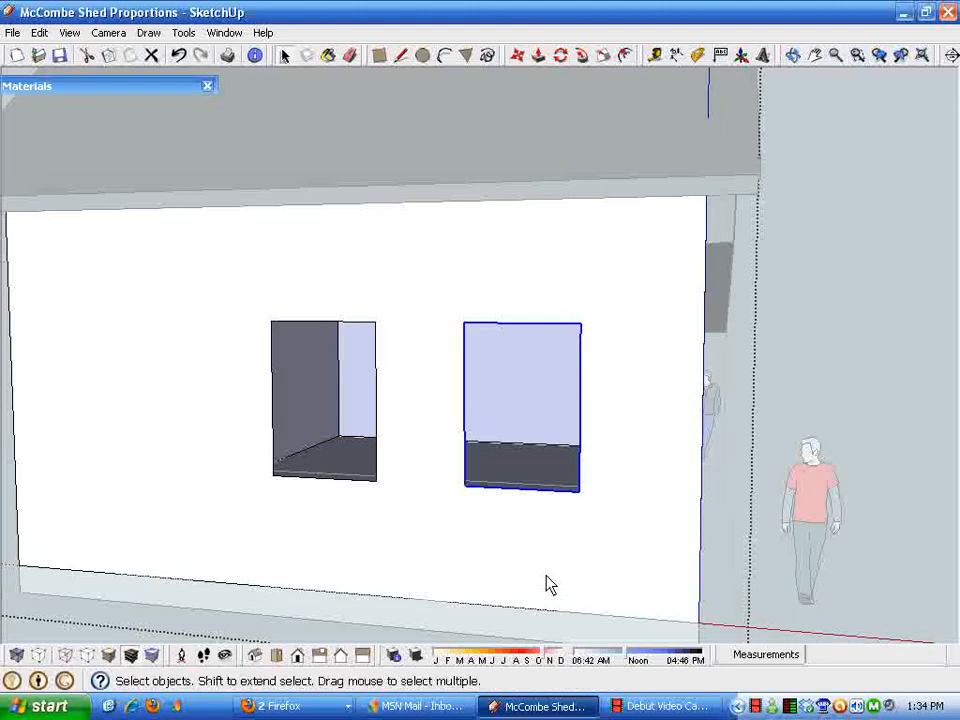
mouse_move(668, 424)
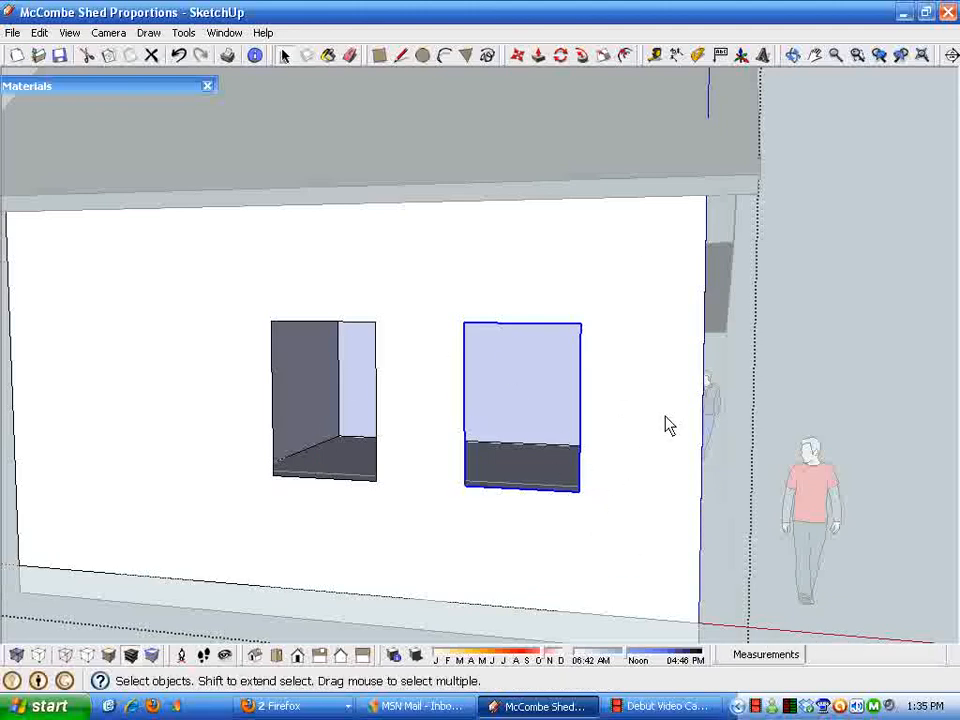
mouse_move(568, 498)
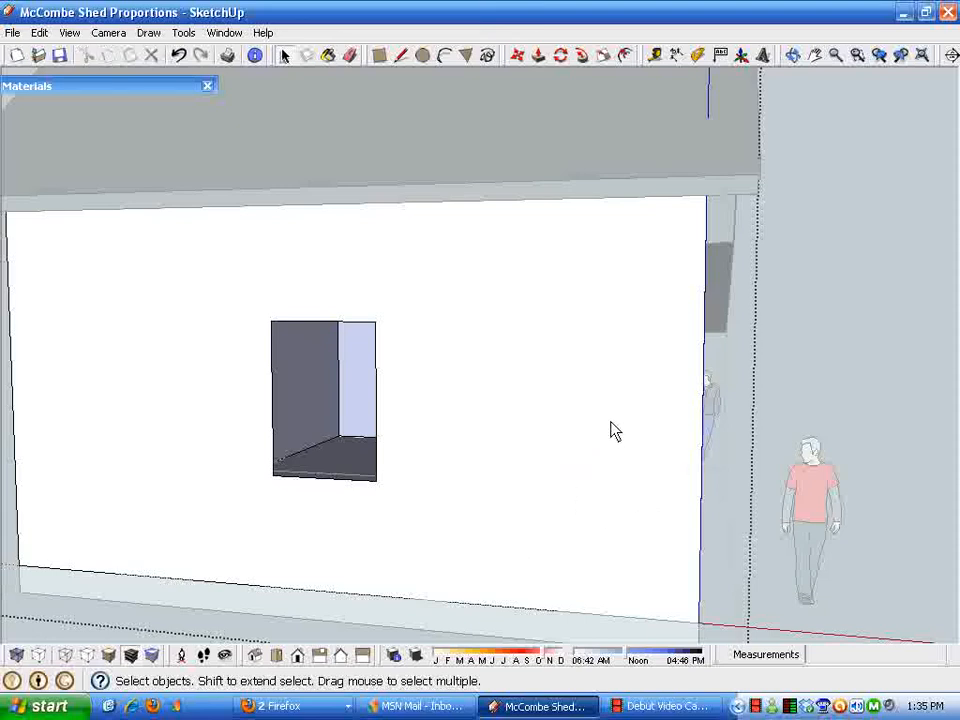
mouse_move(448, 348)
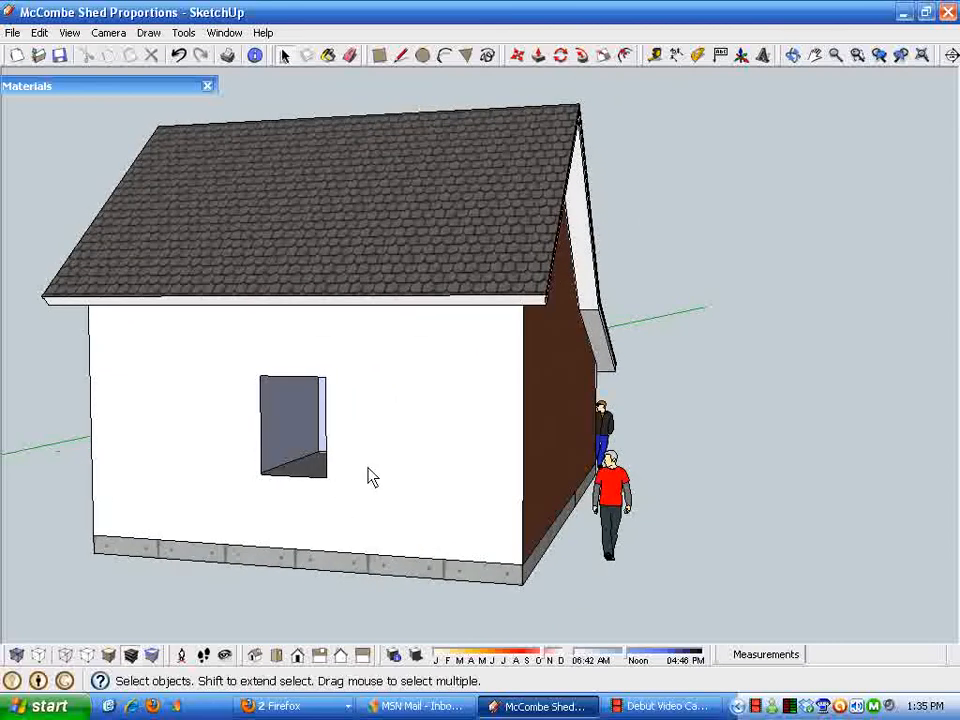
mouse_move(352, 476)
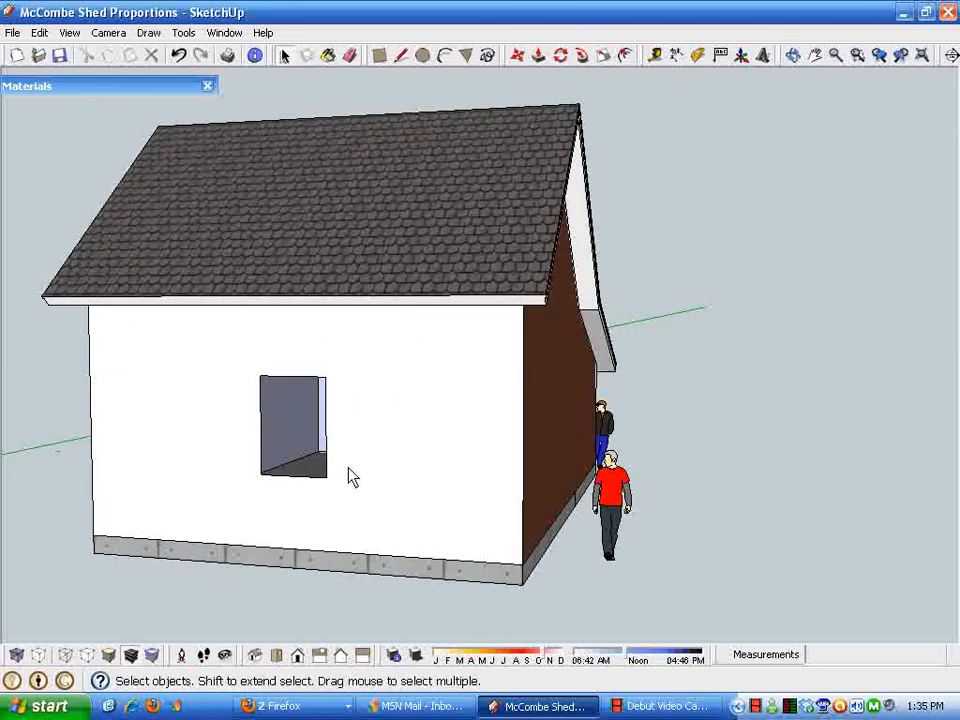